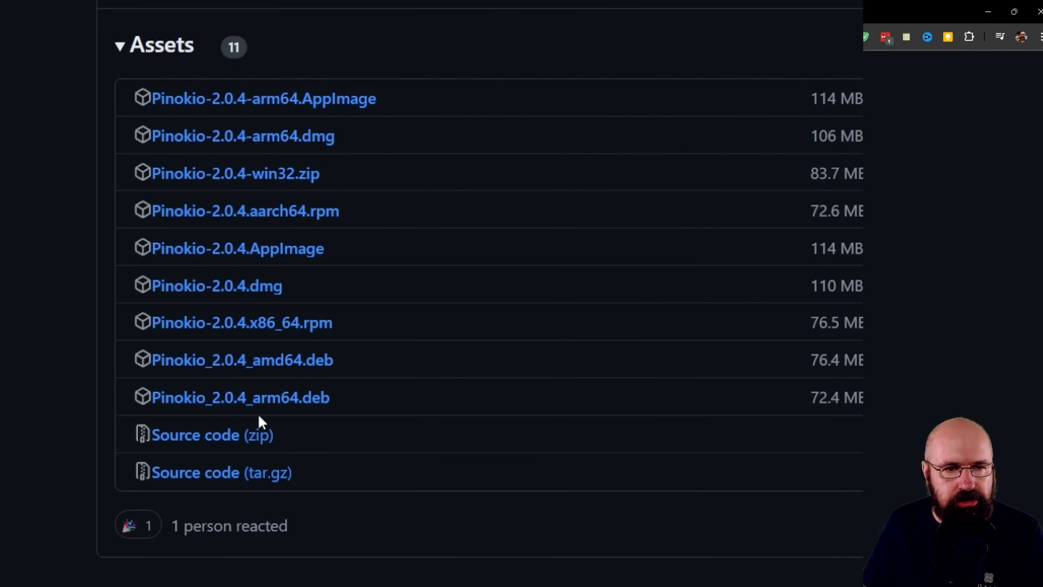
mouse_move(236, 174)
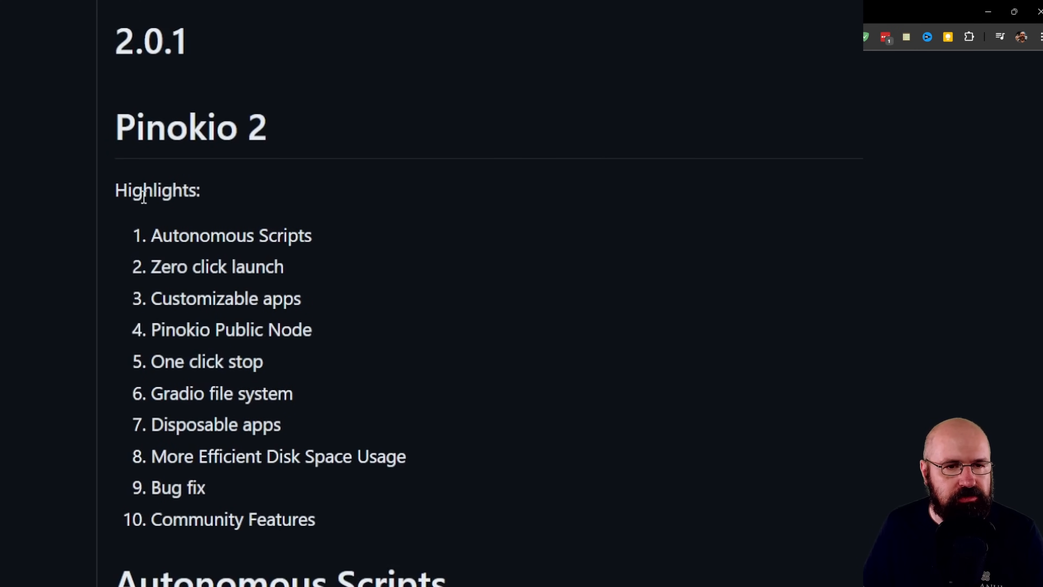
mouse_move(159, 162)
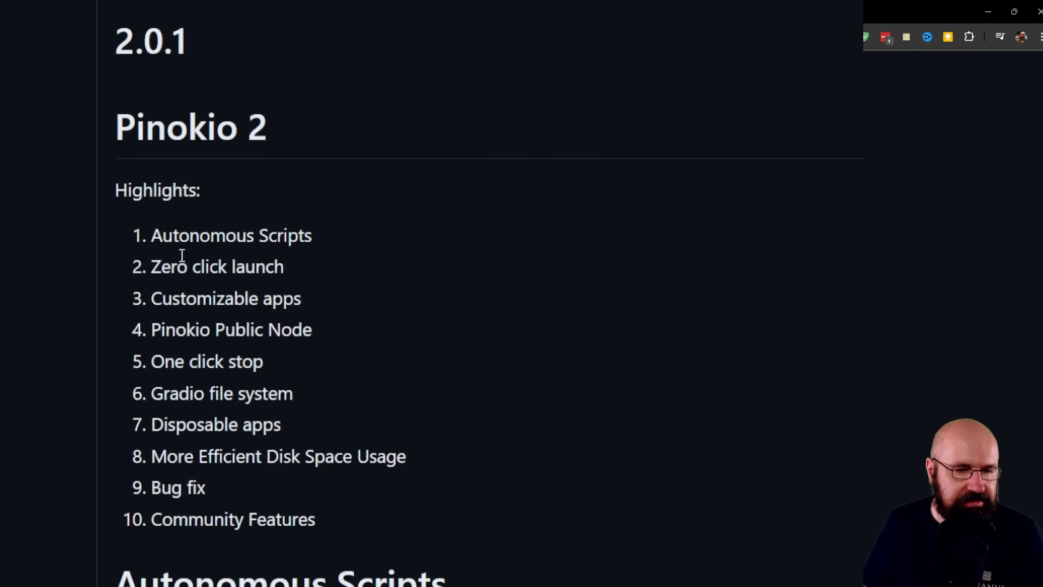
mouse_move(491, 498)
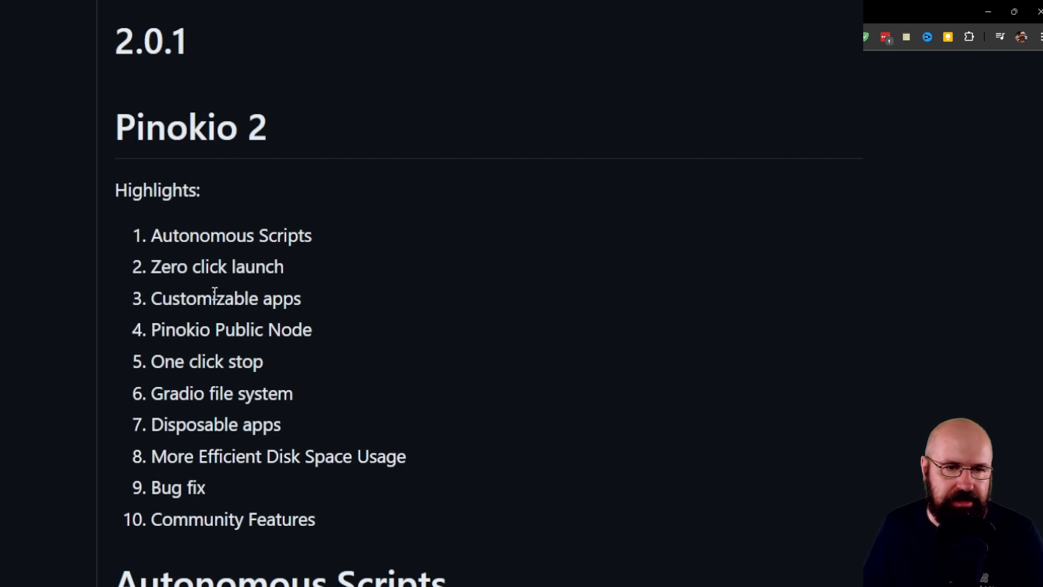
Bring up the Pinokio window showing the Discover page's Verified scripts catalogue.
double_click(216, 267)
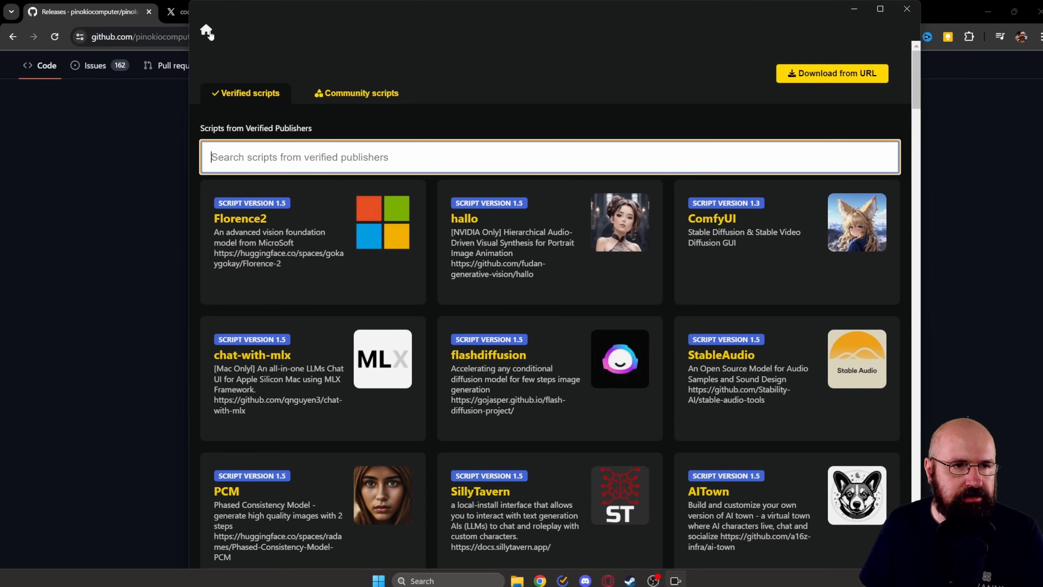
left_click(206, 32)
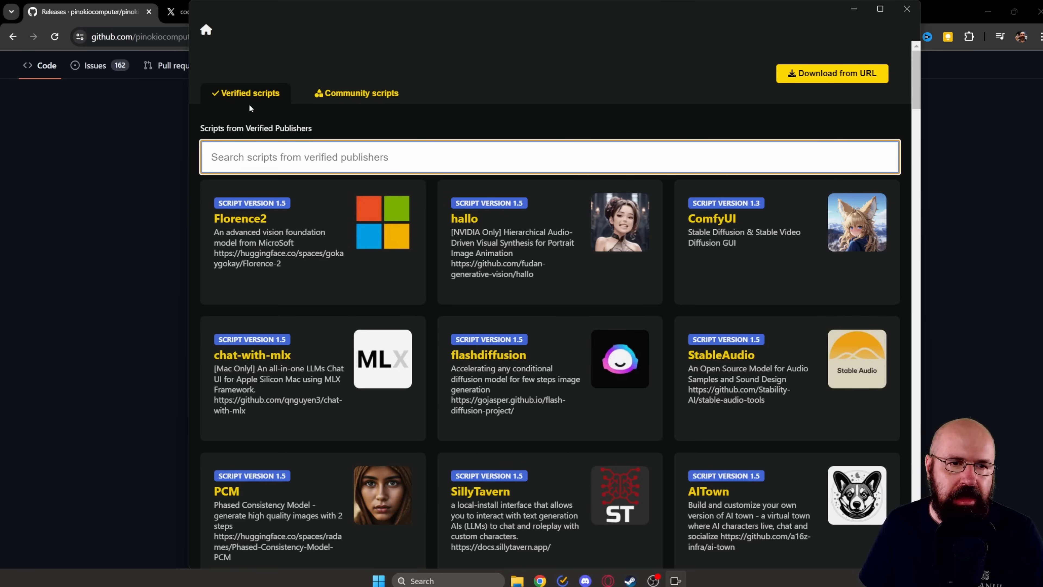
left_click(360, 93)
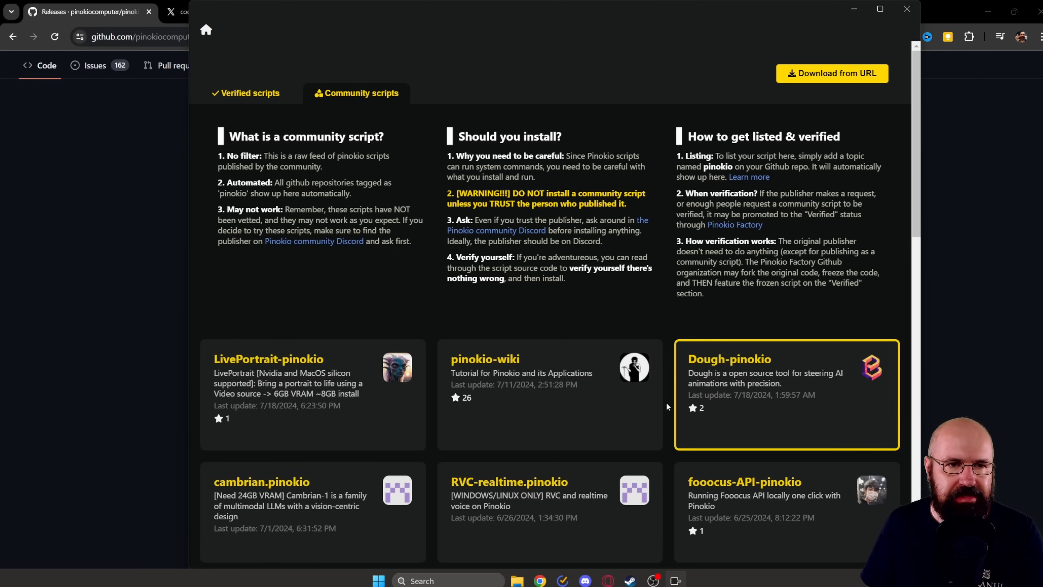
scroll("down", 3)
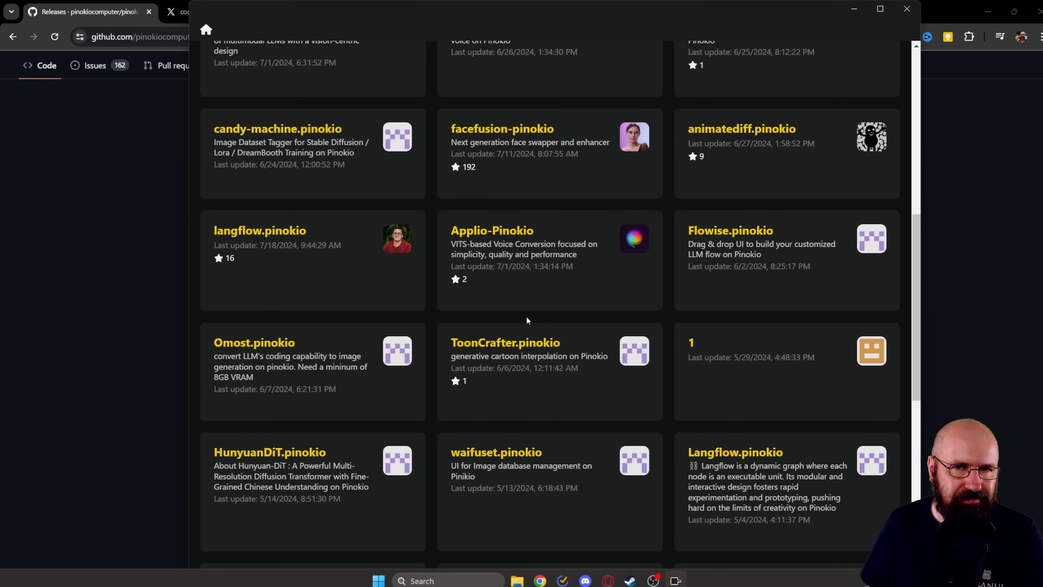
scroll("down", 3)
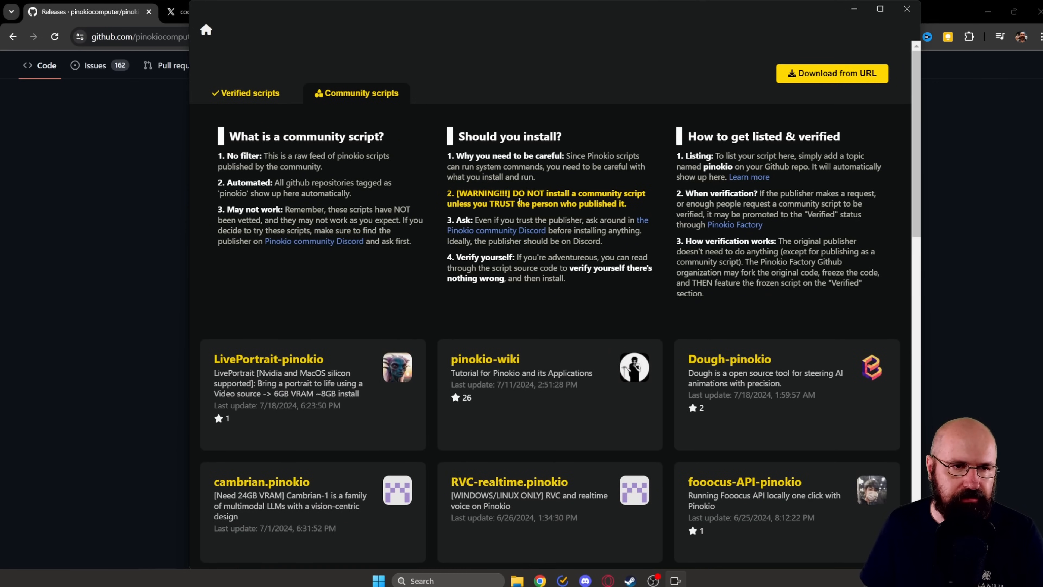
left_click(249, 93)
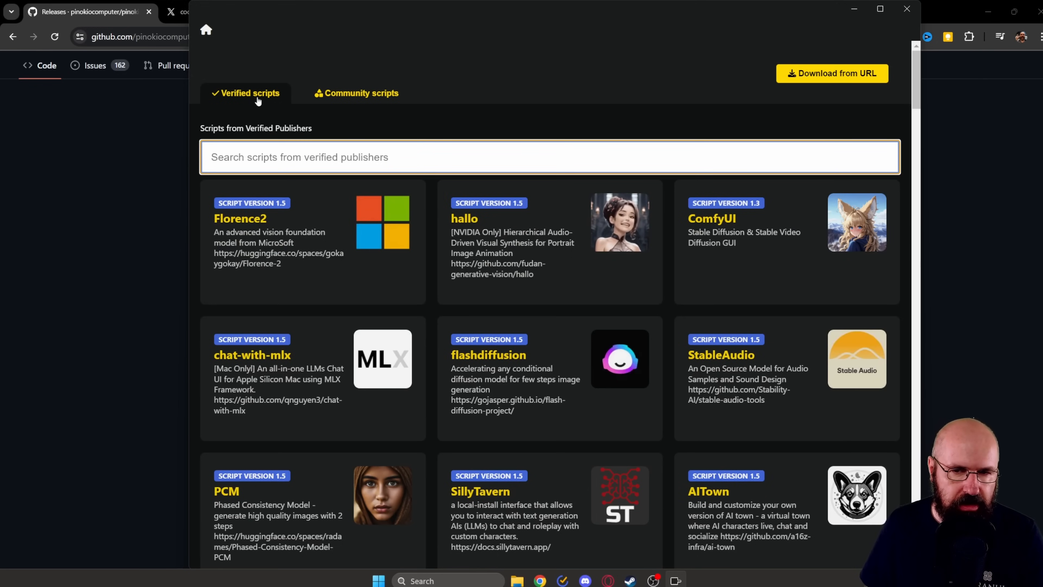
Find the Stable Diffusion web UI card in the Verified list and open its script page.
scroll("down", 3)
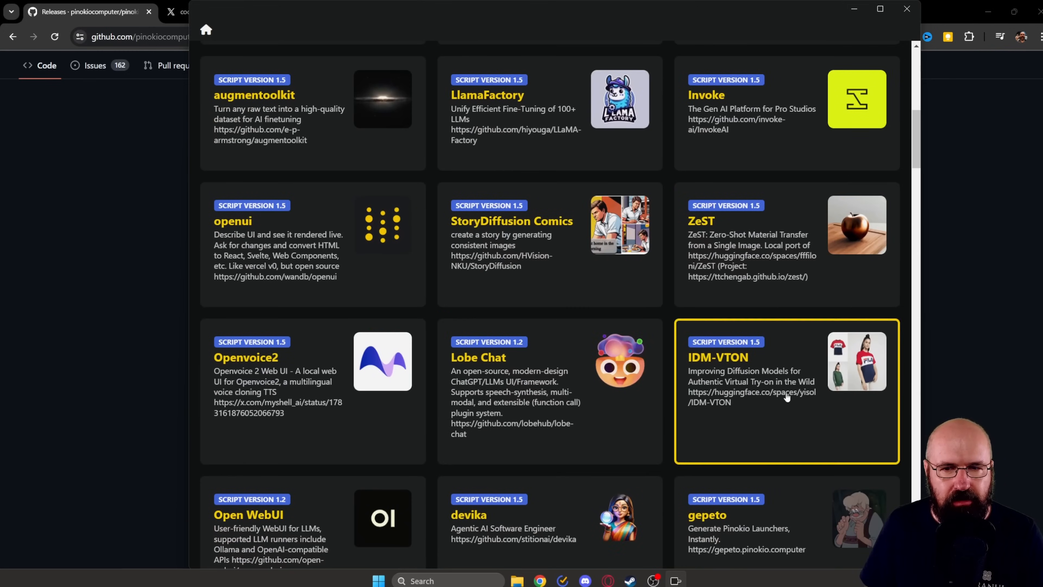
scroll("down", 3)
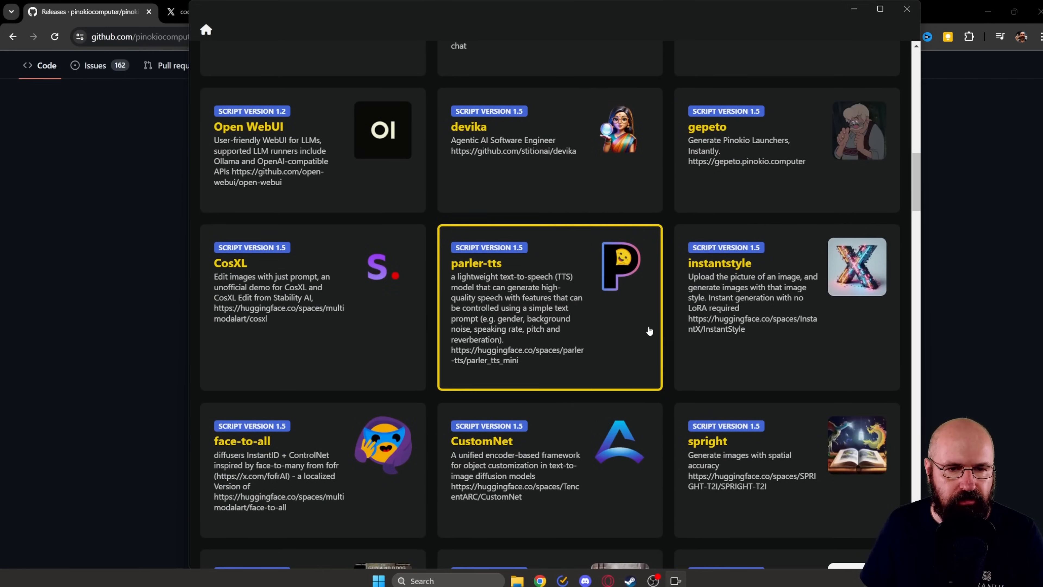
scroll("down", 3)
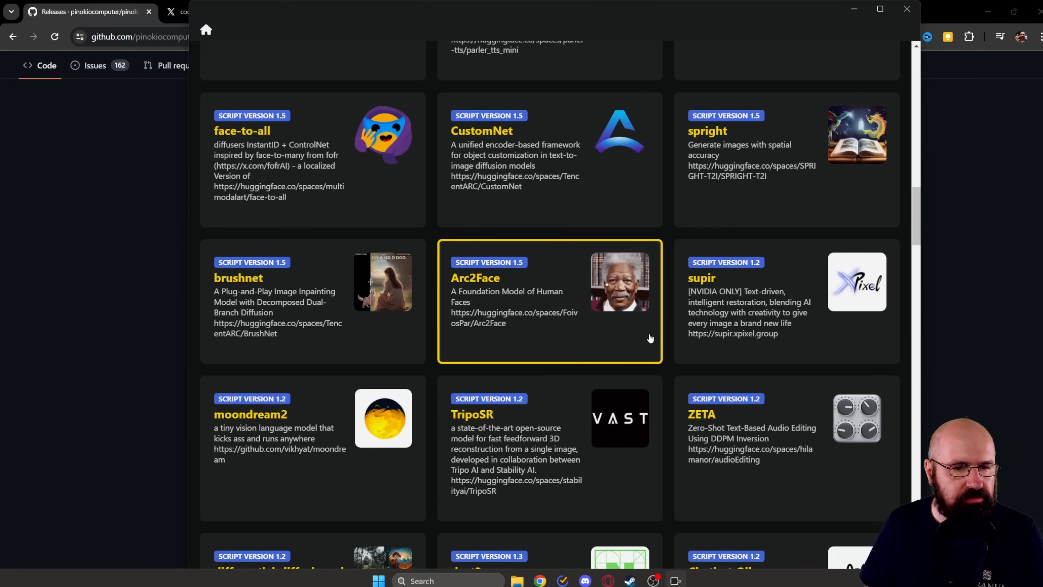
scroll("down", 3)
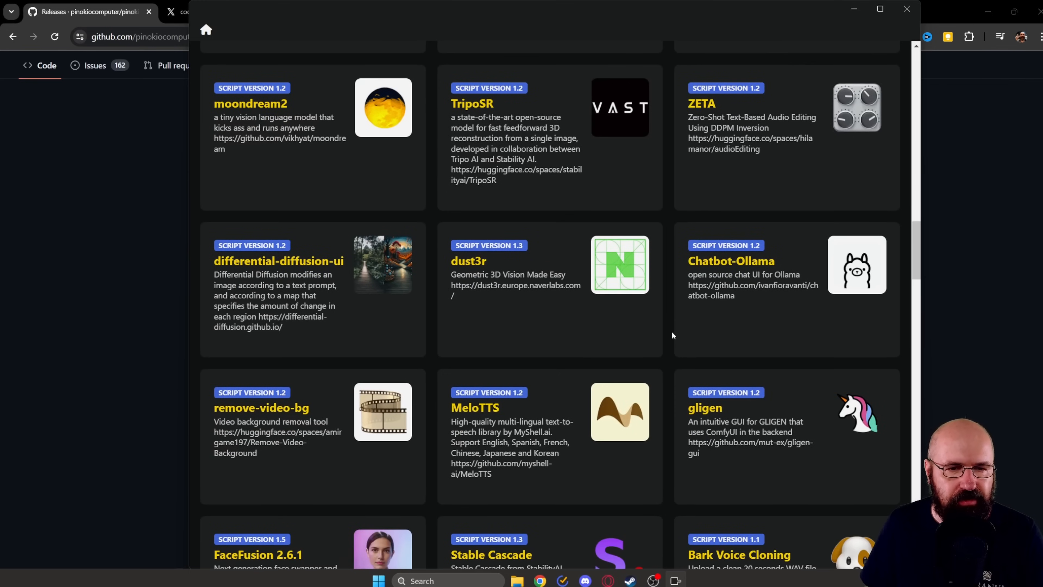
scroll("down", 3)
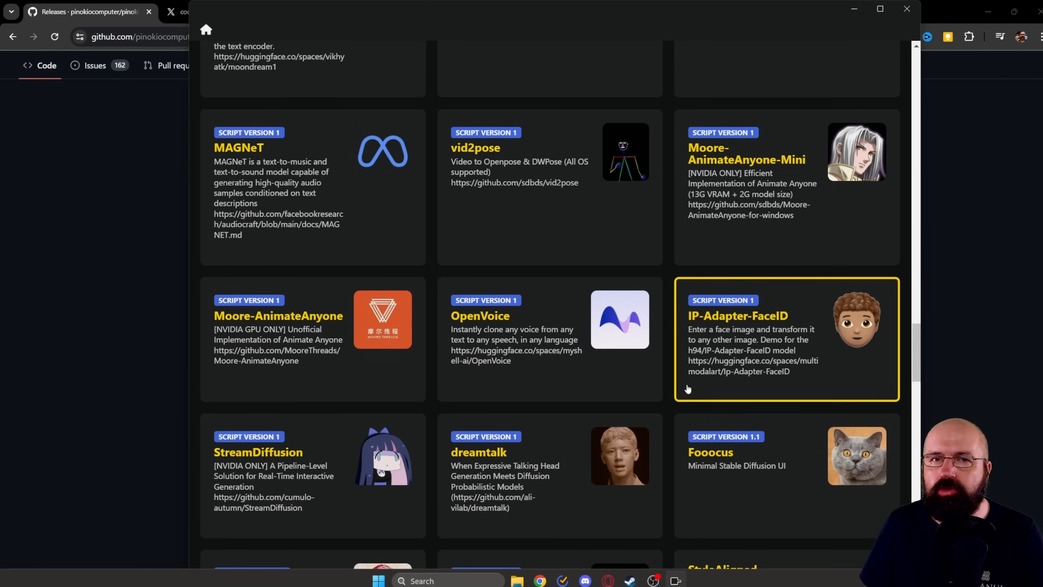
scroll("down", 3)
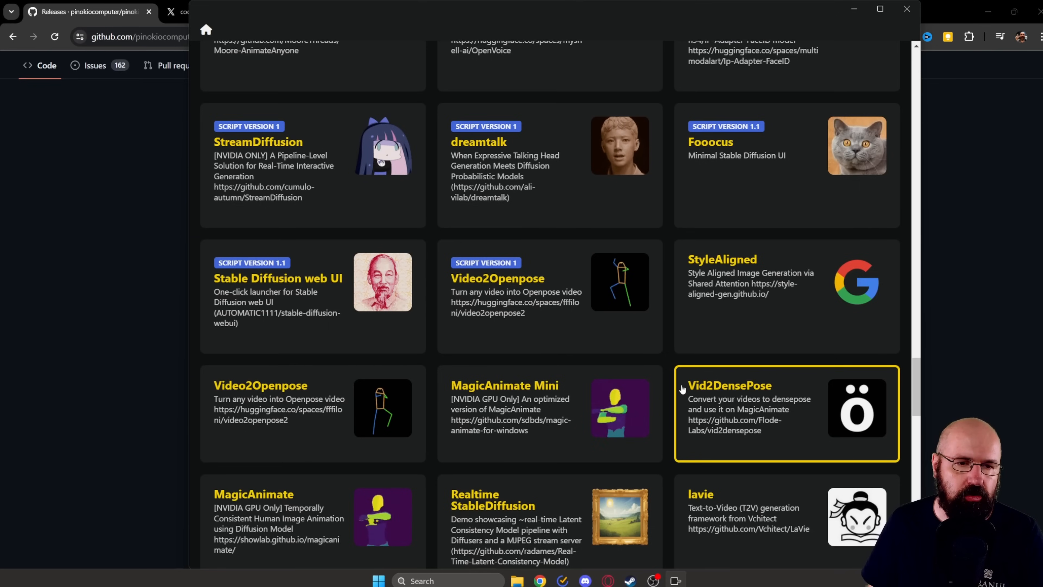
mouse_move(325, 262)
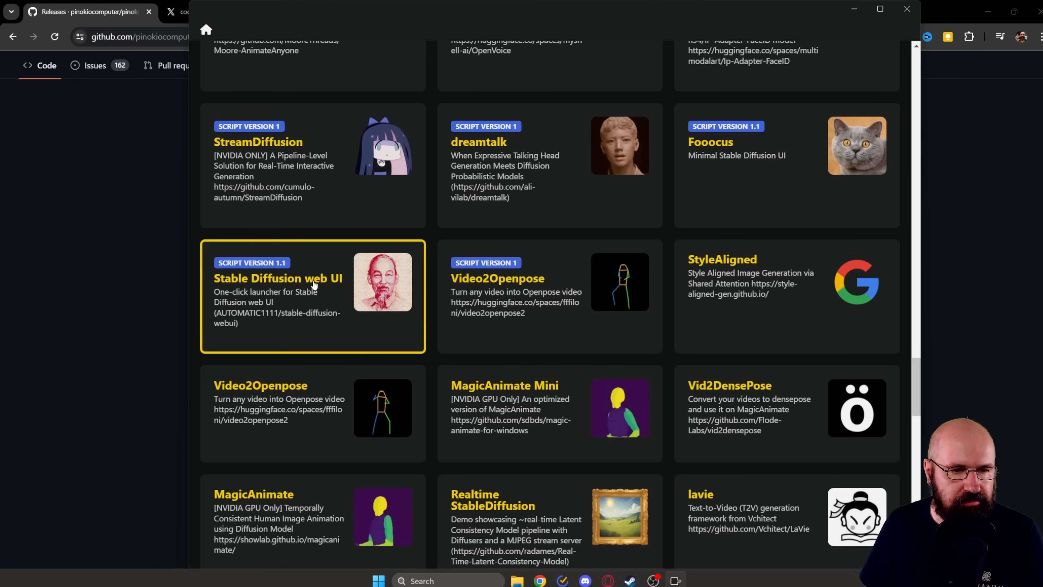
left_click(312, 296)
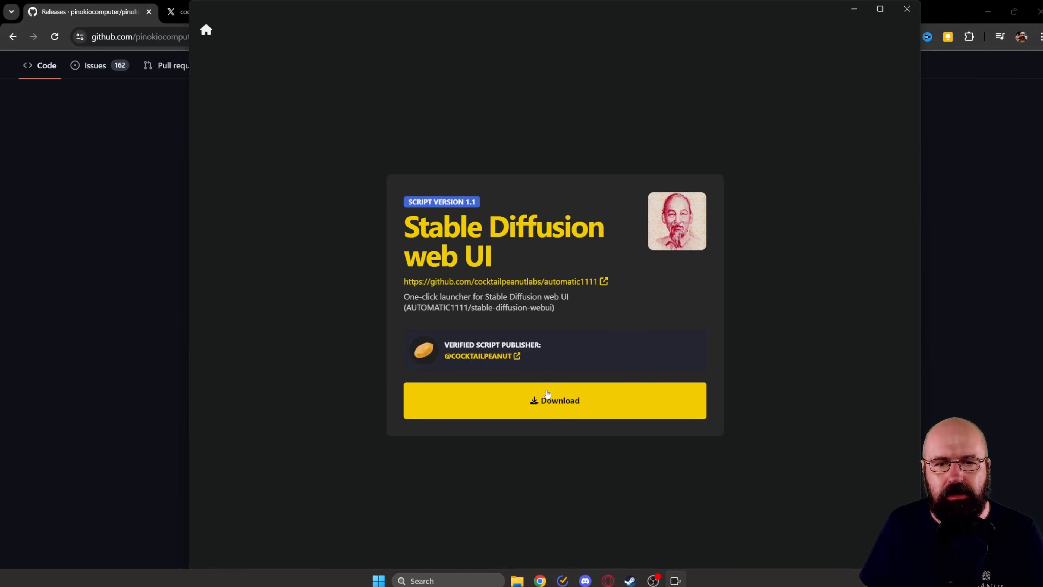
Download the script as automatic1111.git and start the Stable Diffusion web UI install.
left_click(554, 400)
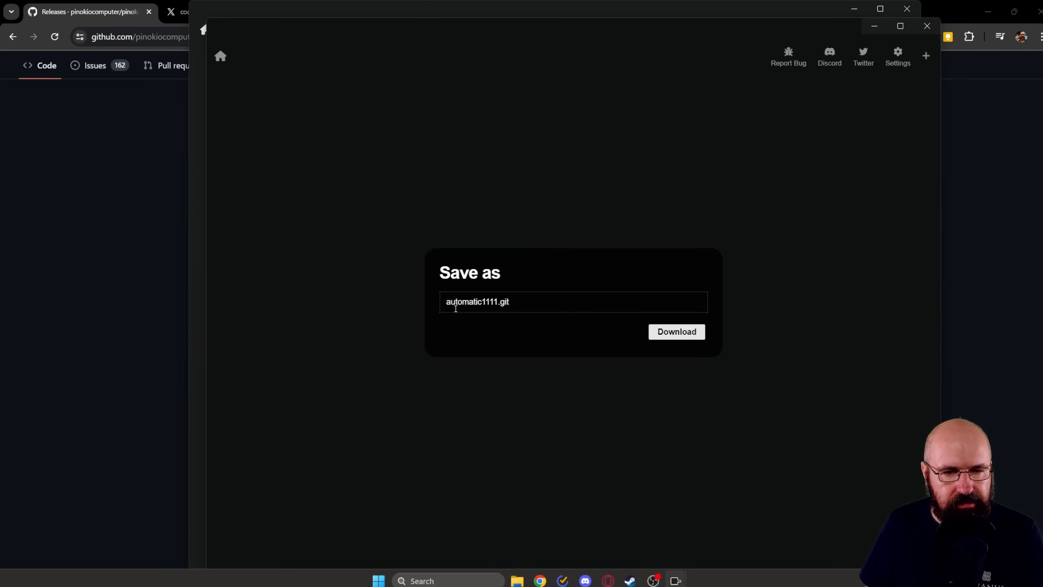
mouse_move(570, 322)
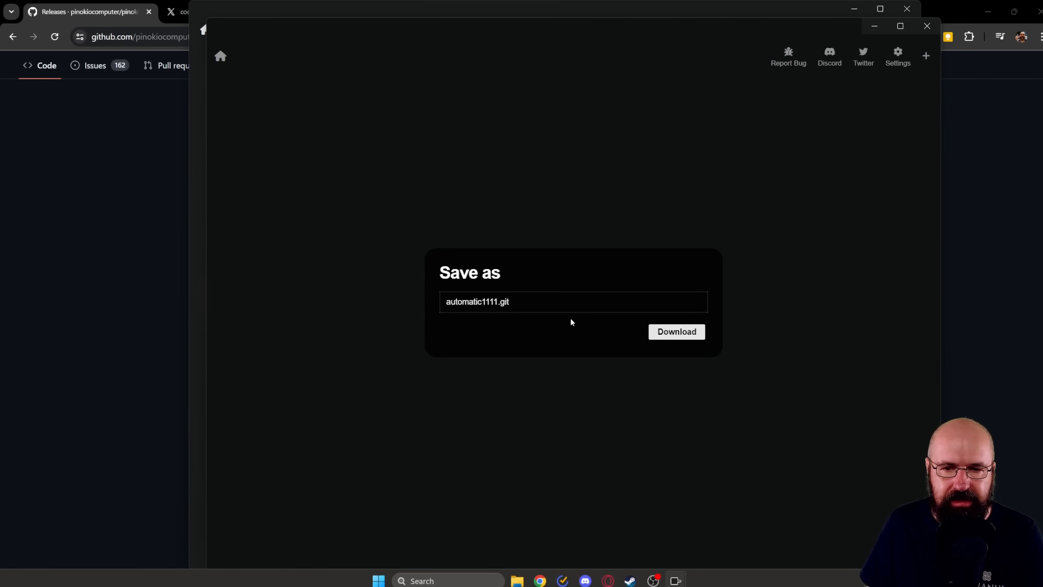
left_click(675, 332)
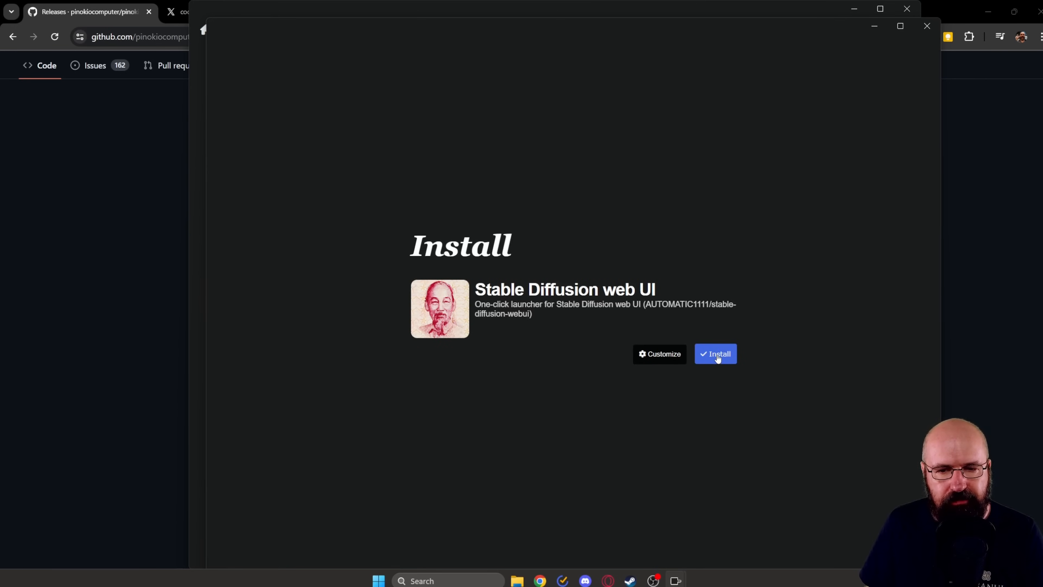
left_click(715, 354)
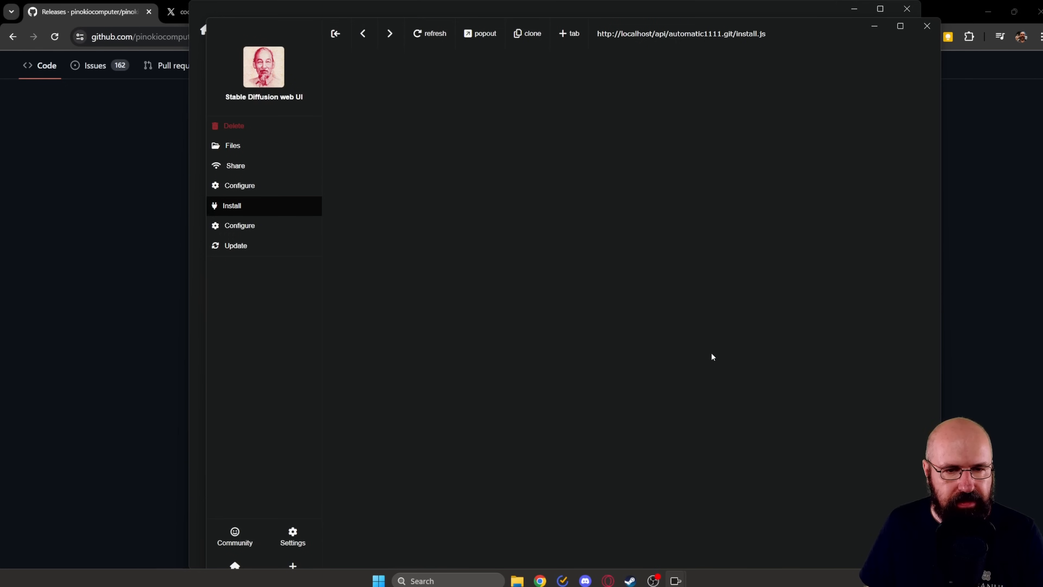
Stop the running model download, then delete the Stable Diffusion web UI app and confirm.
left_click(231, 206)
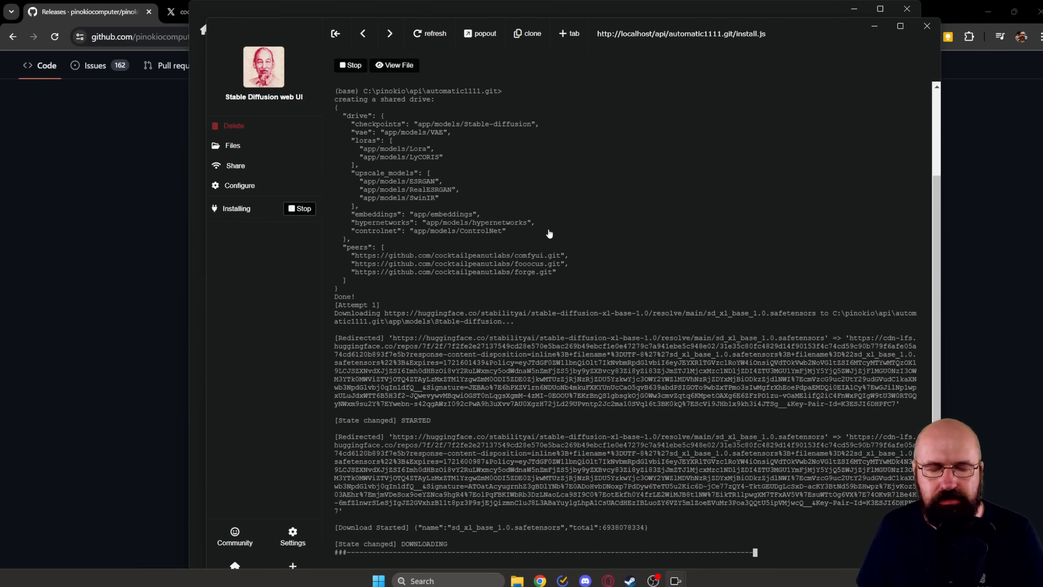
mouse_move(584, 240)
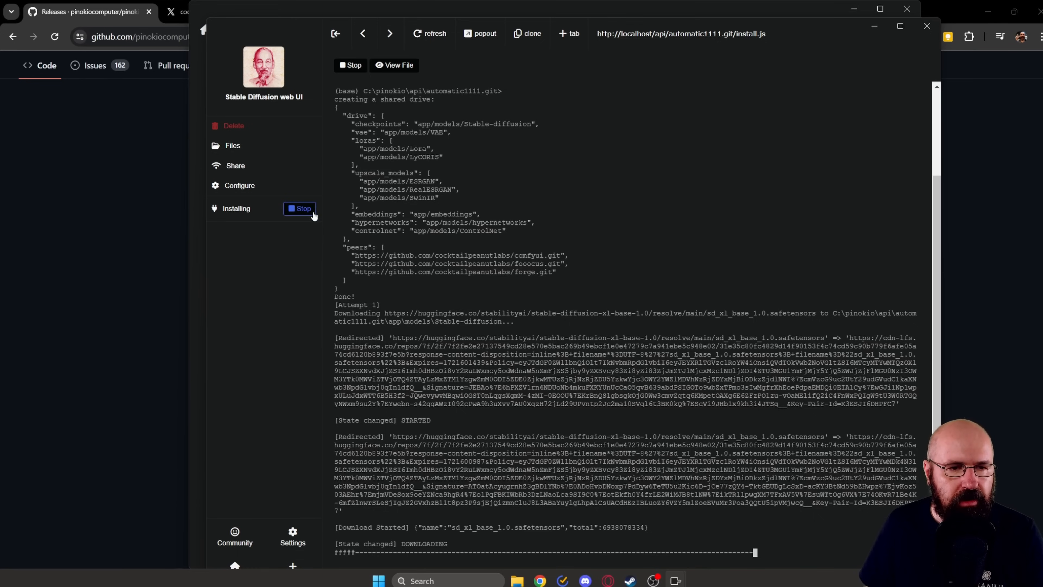
left_click(300, 208)
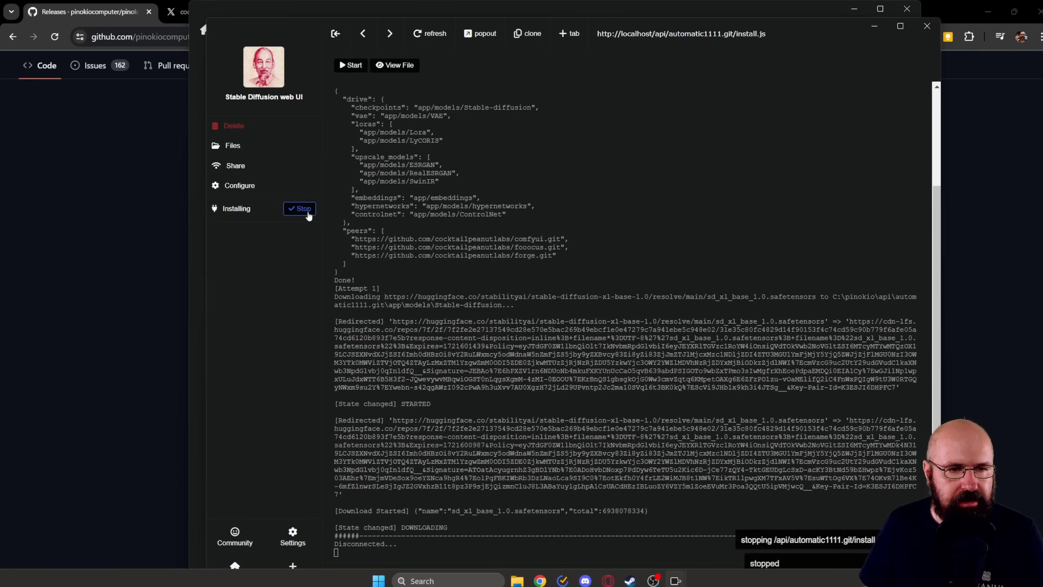
left_click(233, 125)
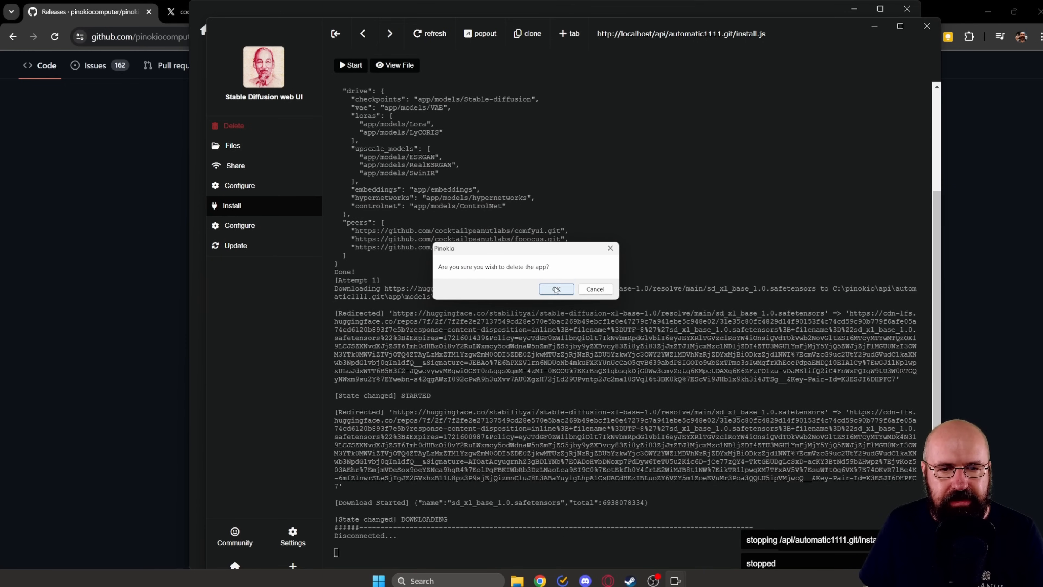
left_click(556, 288)
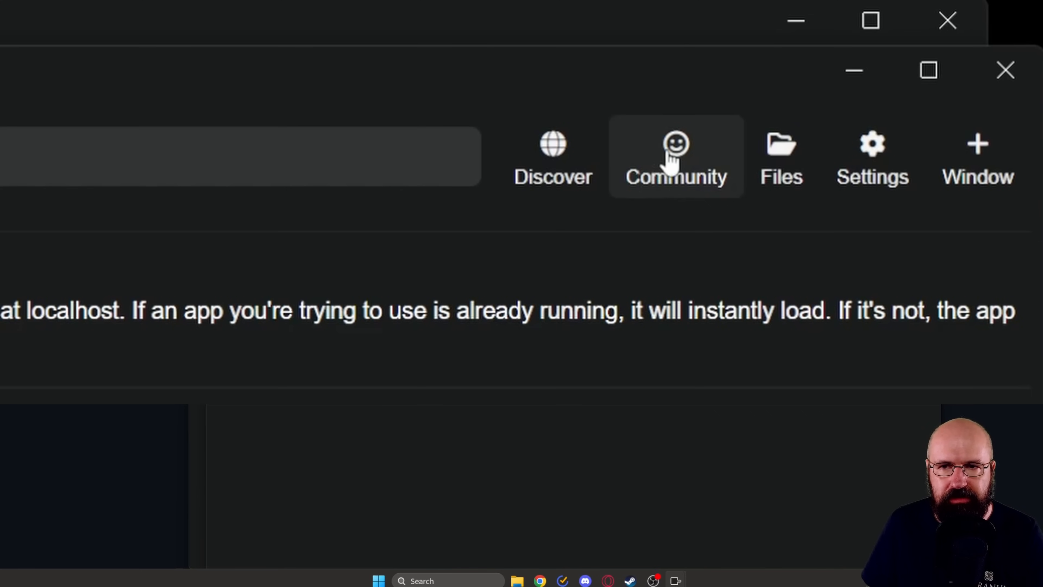
Show the Community page with Discord help, the developer's X account and community docs.
left_click(675, 157)
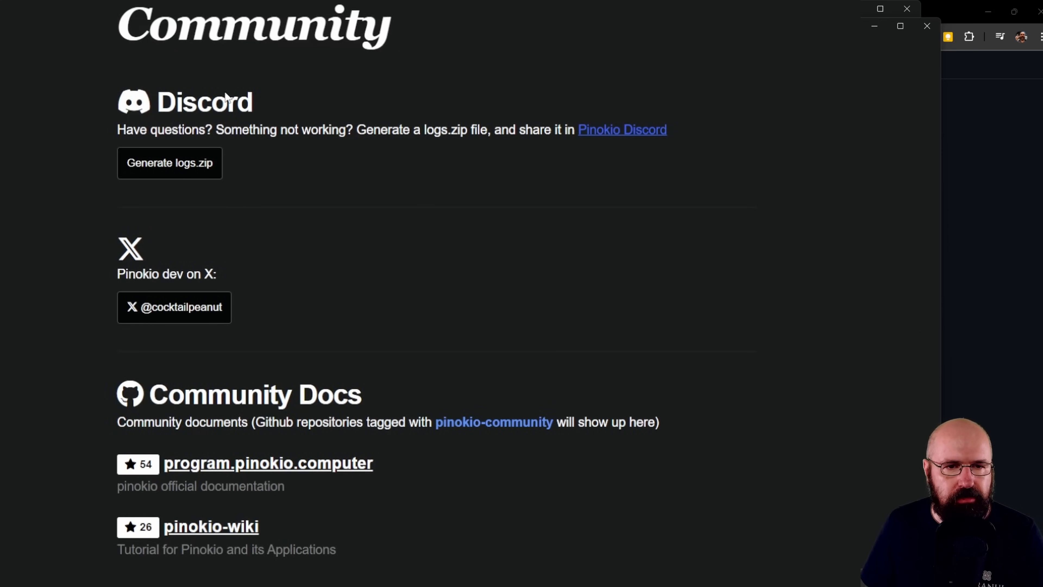
mouse_move(344, 158)
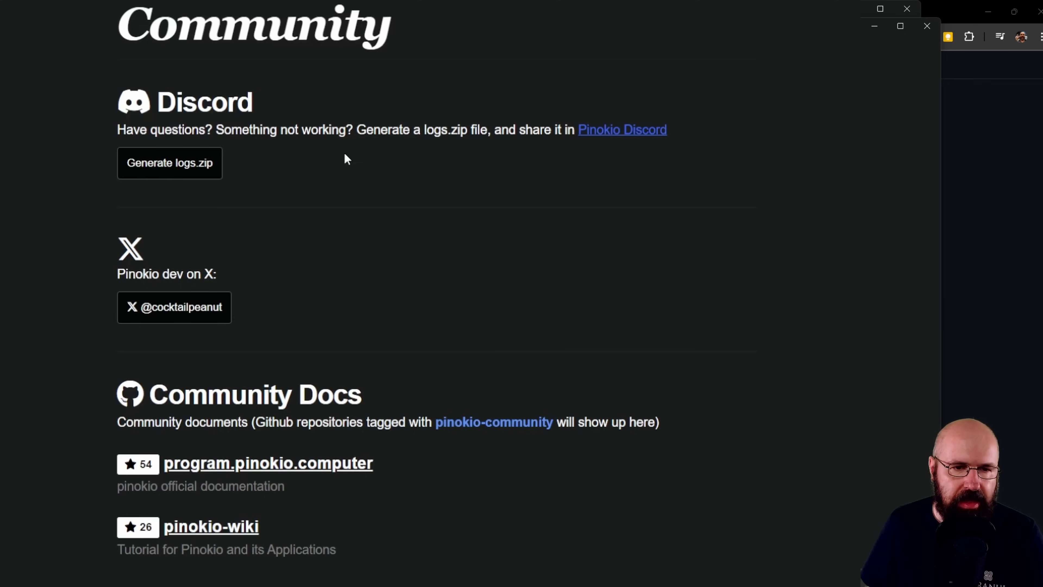
mouse_move(241, 276)
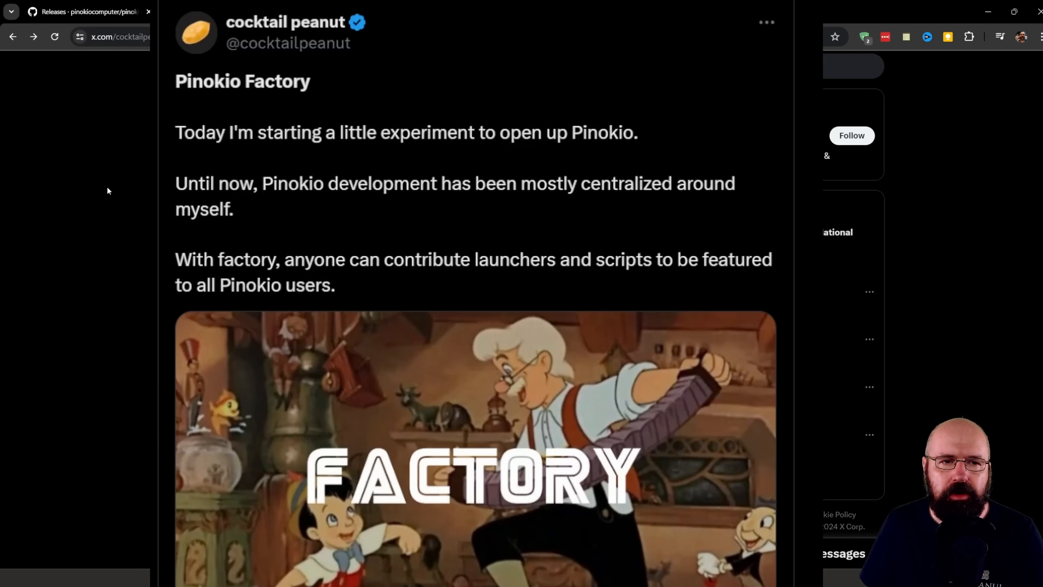
mouse_move(321, 275)
type("magn")
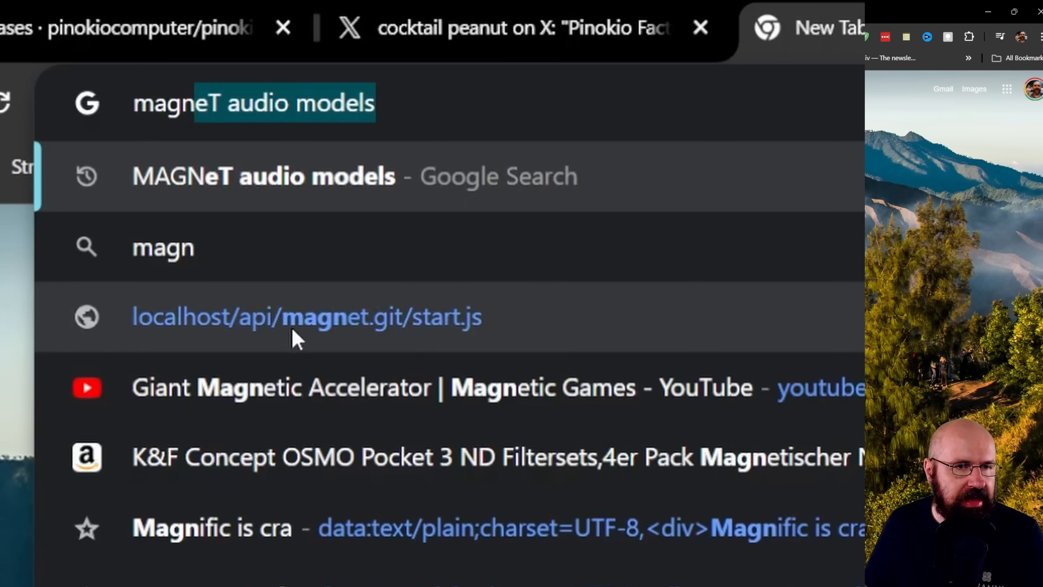
mouse_move(429, 336)
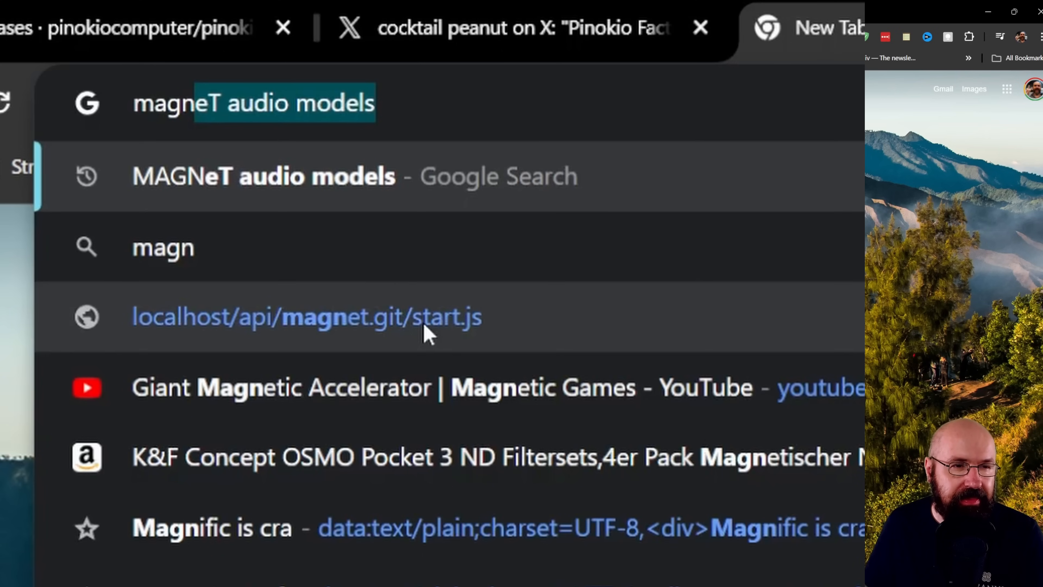
Load localhost/api/magnet.git/start.js from history so MAGNeT starts and reports its URL.
left_click(305, 316)
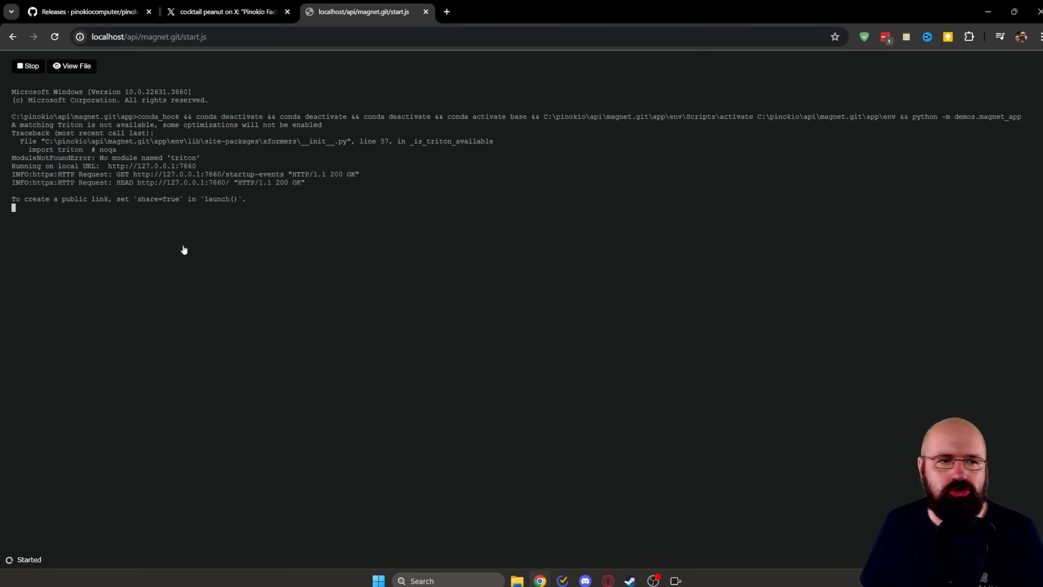
mouse_move(228, 241)
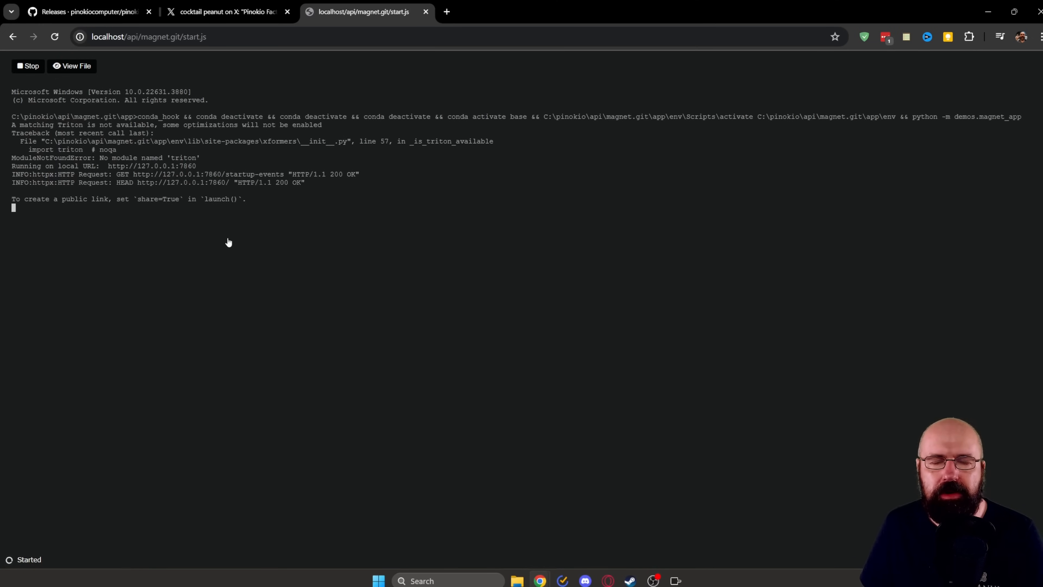
mouse_move(270, 242)
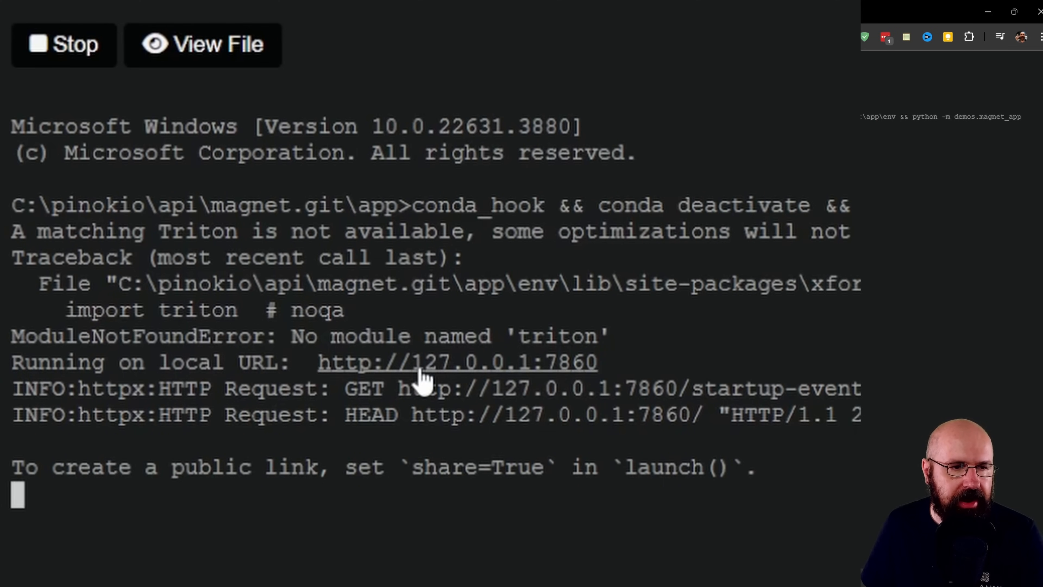
left_click(456, 361)
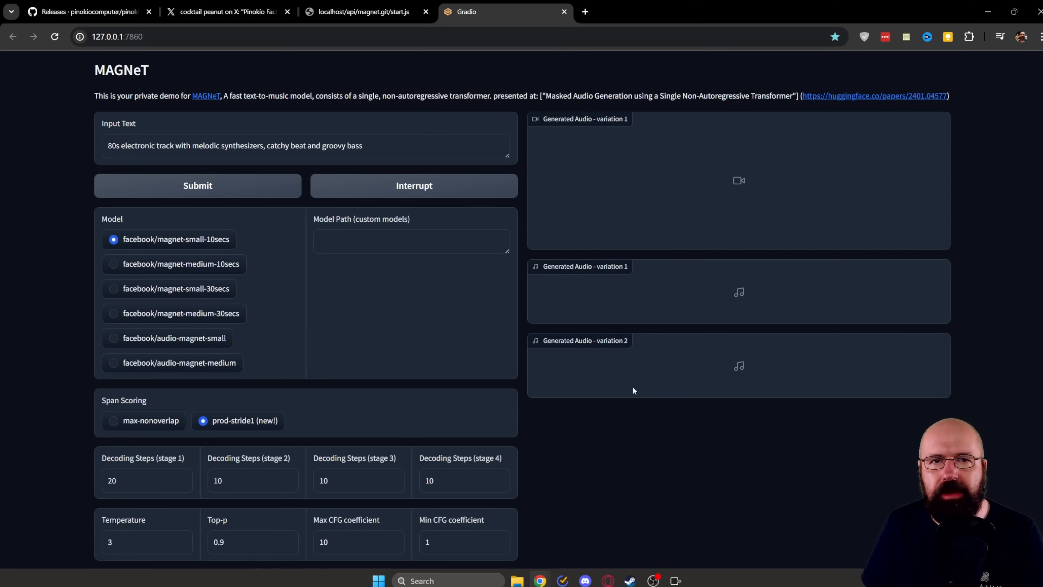
mouse_move(642, 213)
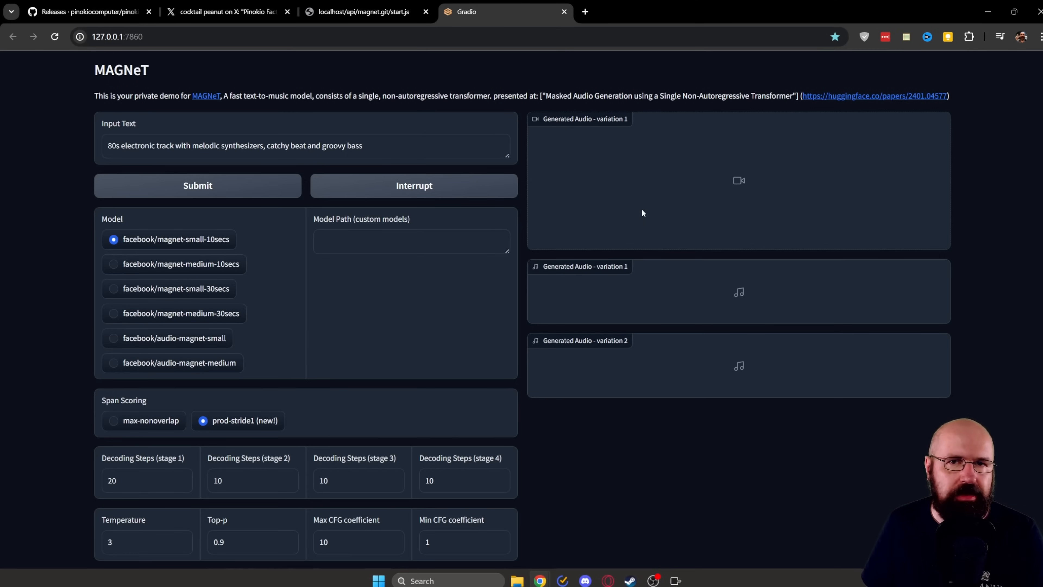
mouse_move(147, 253)
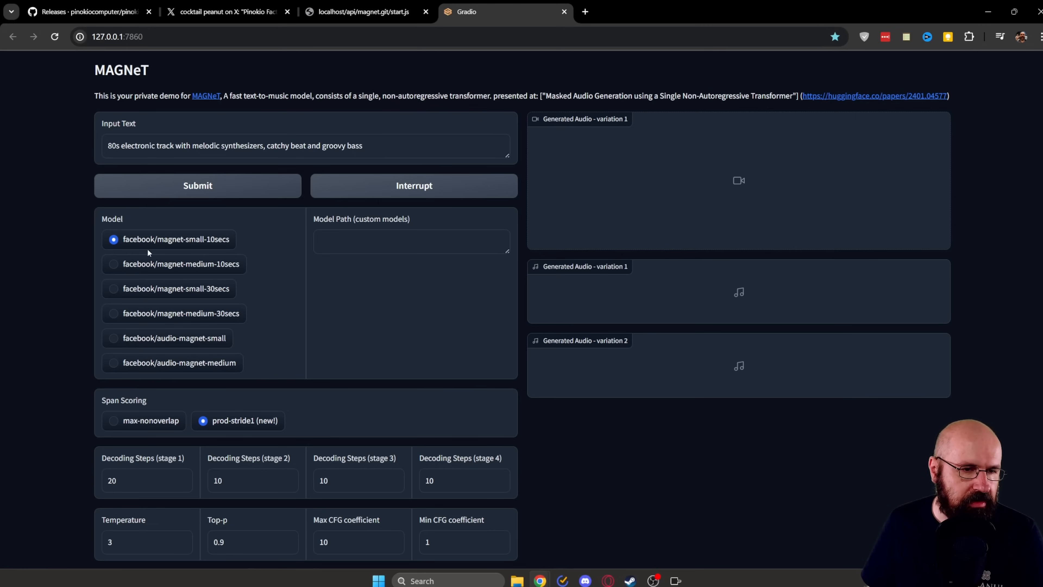
mouse_move(459, 378)
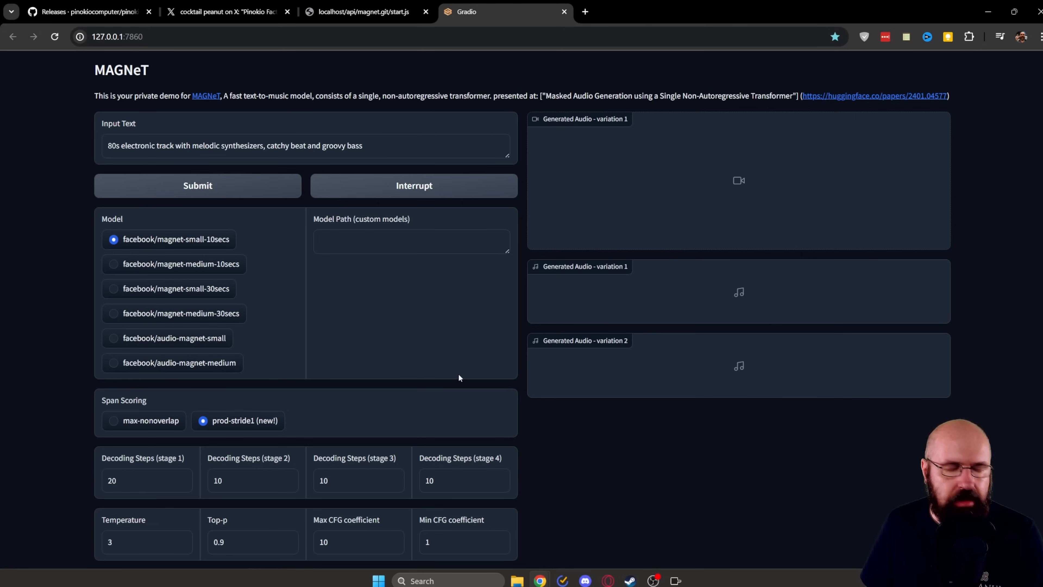
mouse_move(112, 270)
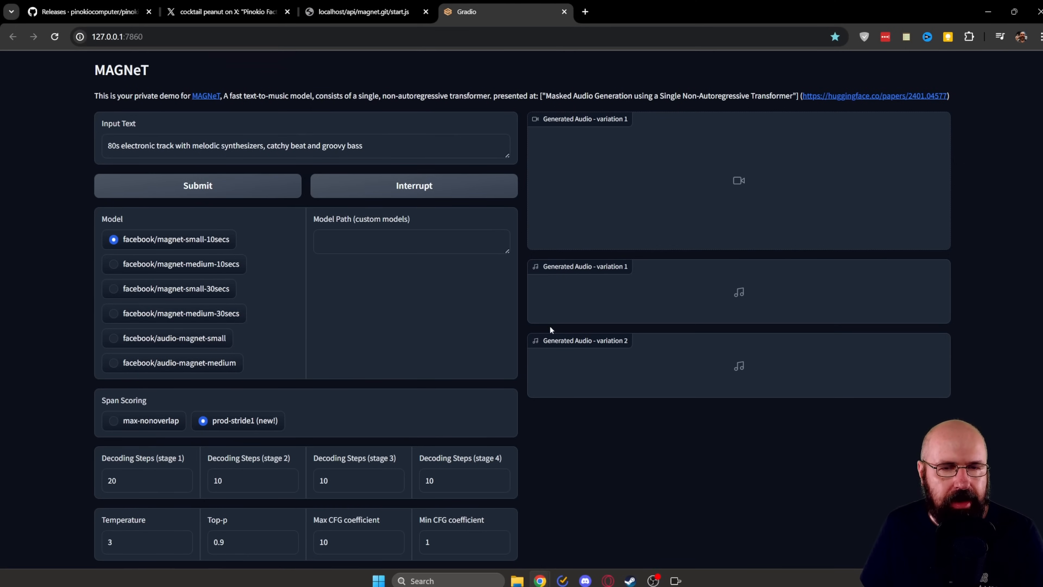
scroll("down", 3)
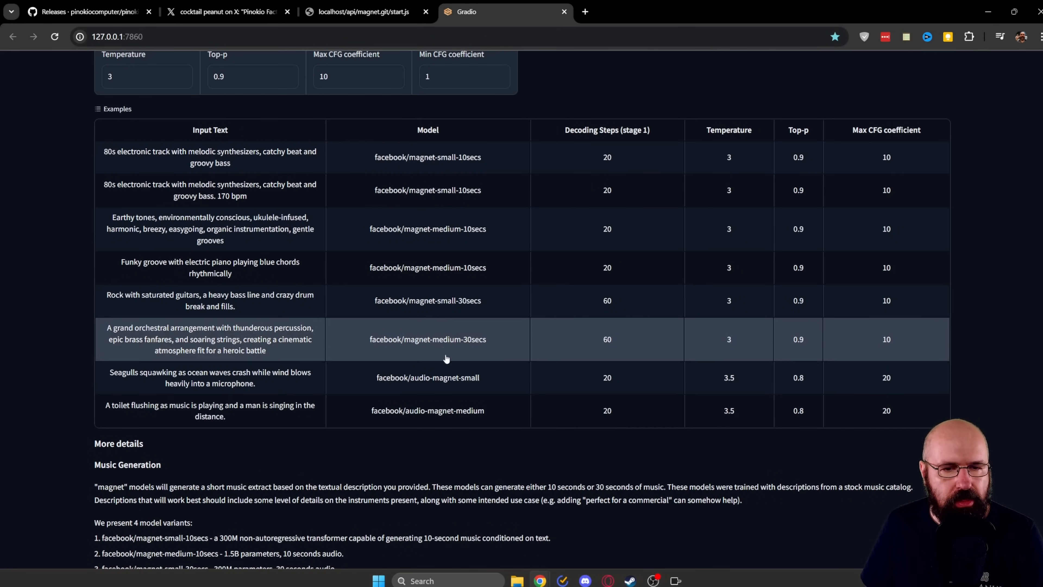
mouse_move(773, 244)
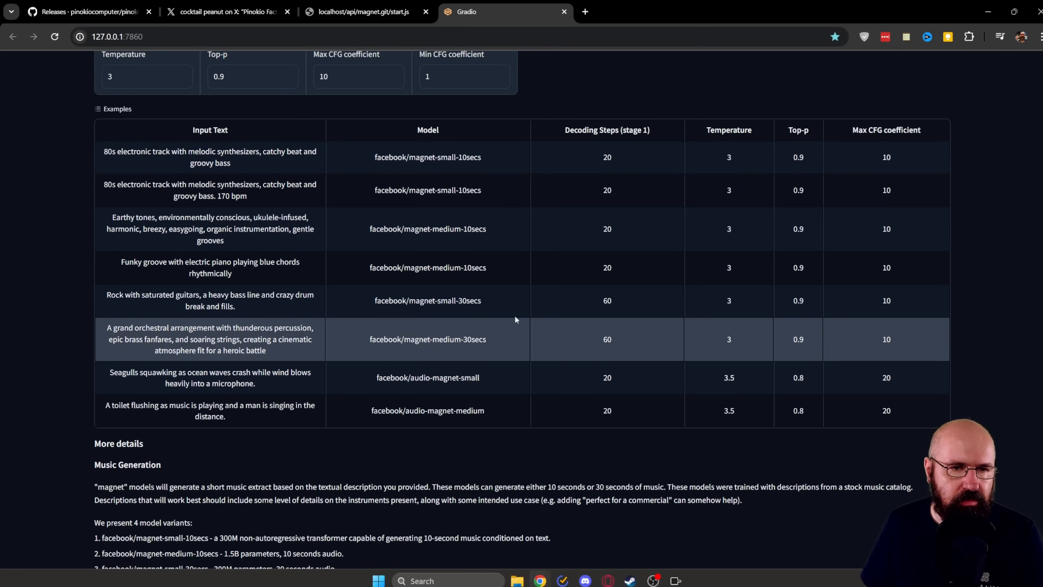
mouse_move(478, 346)
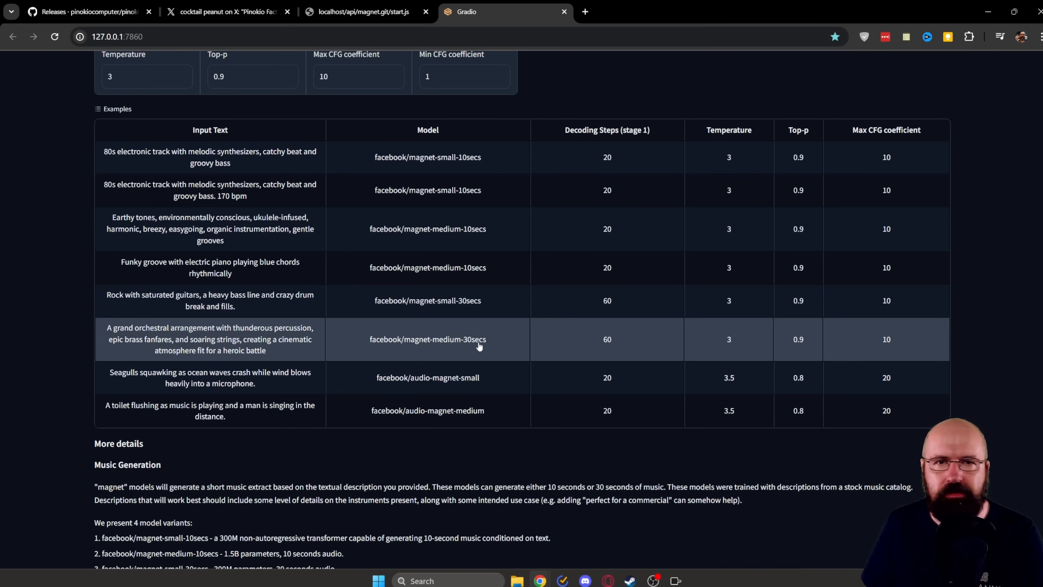